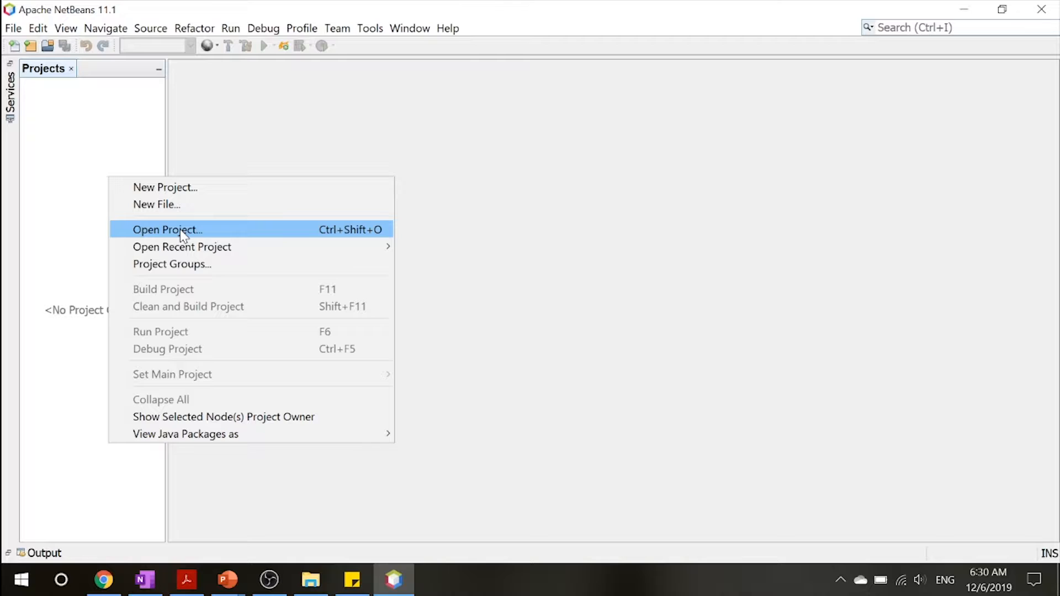
# Step: Open the compositecomponentexample project from the JSF samples folder
pyautogui.click(166, 229)
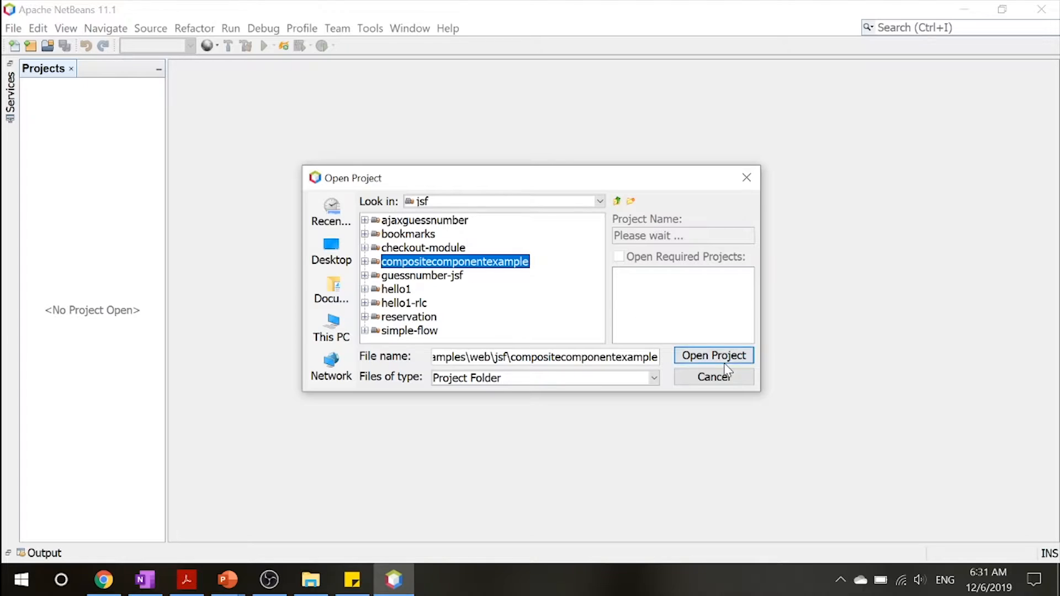
pyautogui.click(713, 355)
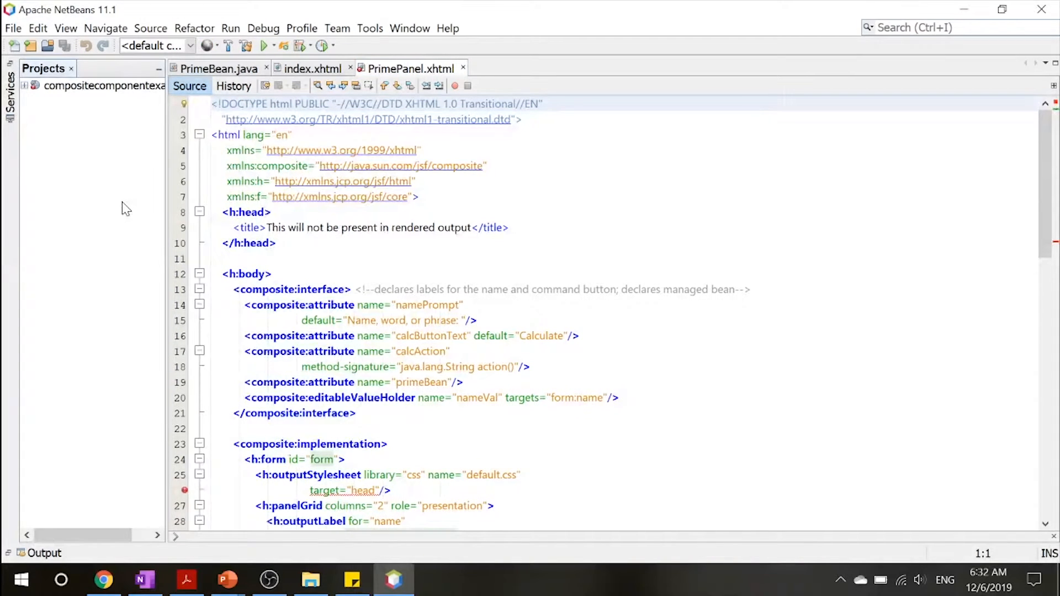
# Step: Expand the project down to resources/ezcomp and select PrimePanel.xhtml
pyautogui.click(22, 85)
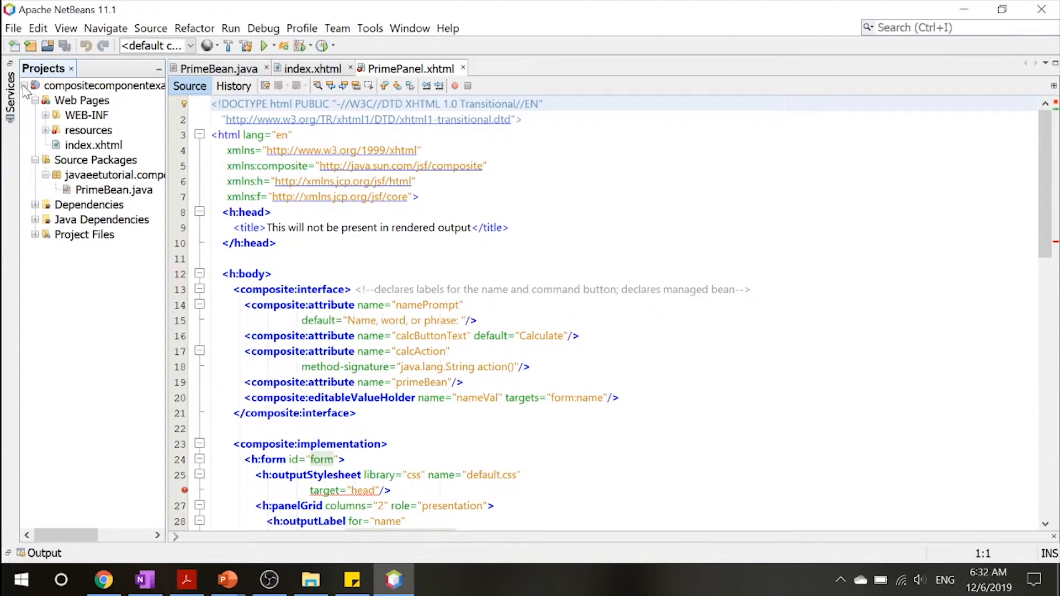
pyautogui.click(46, 130)
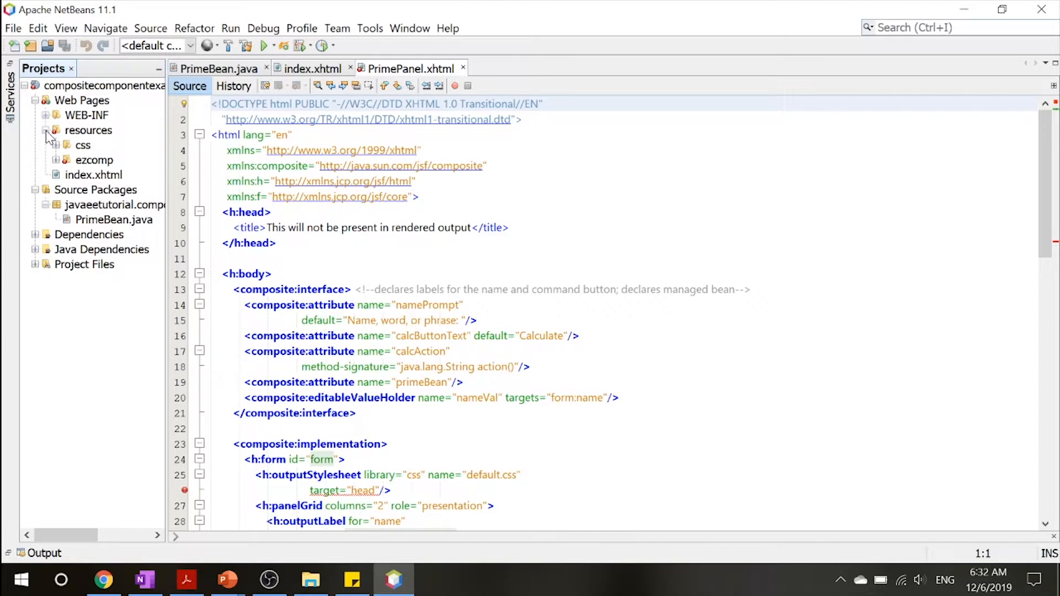
pyautogui.click(57, 160)
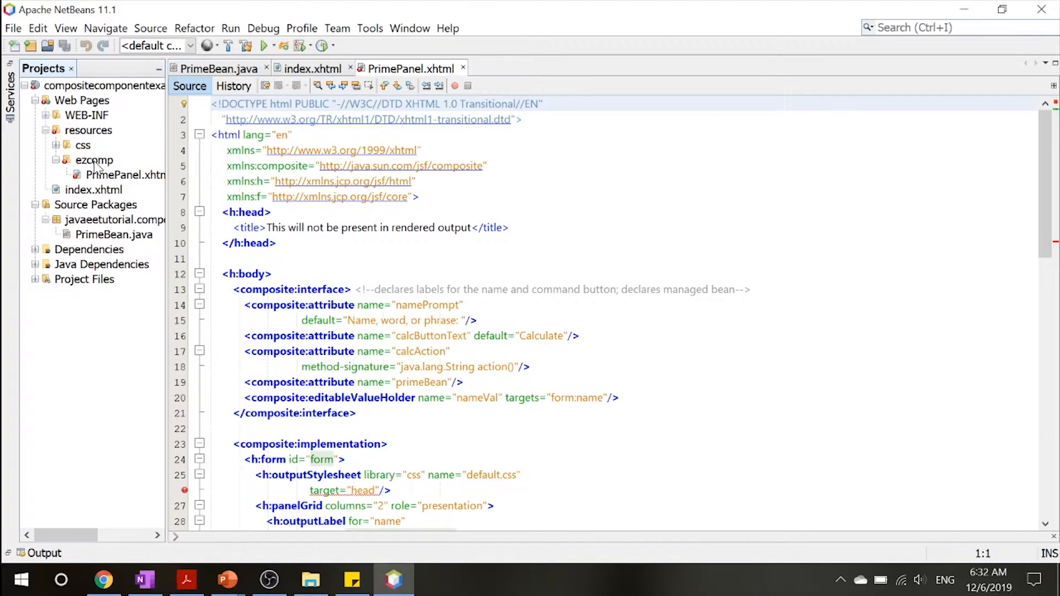
pyautogui.click(127, 175)
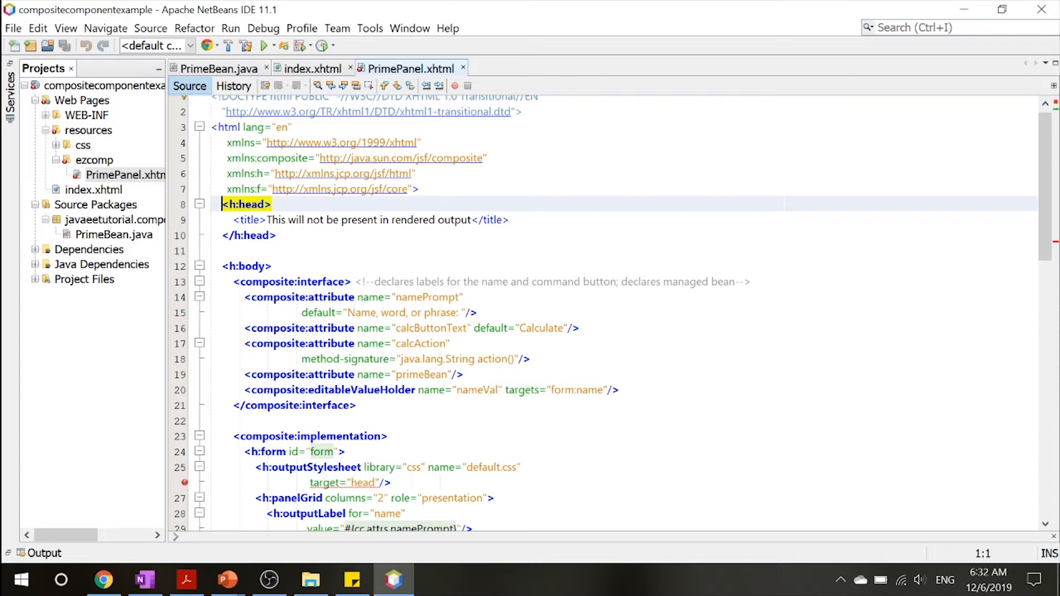
pyautogui.click(306, 219)
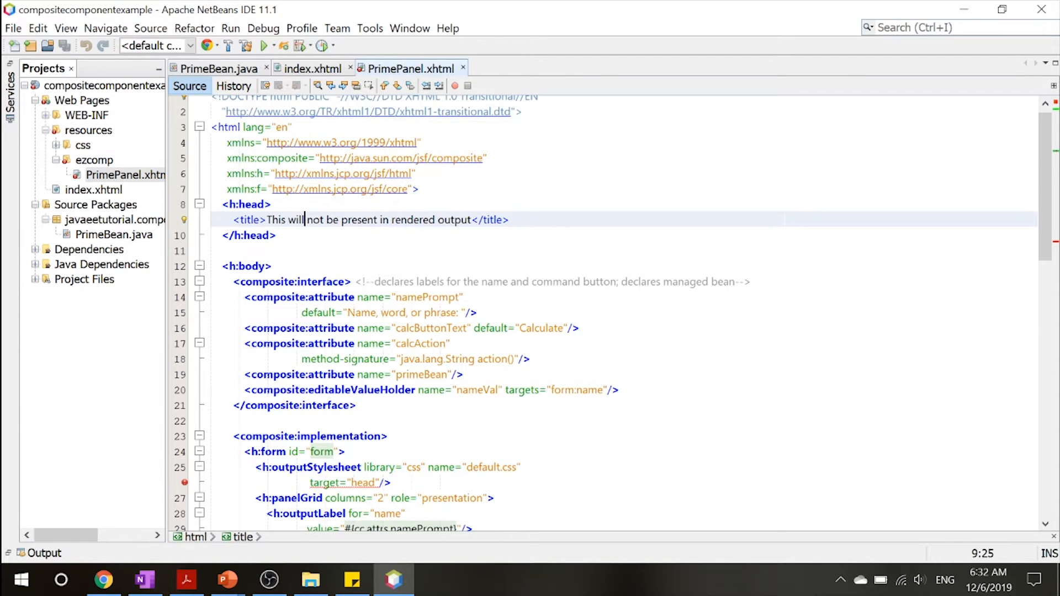
pyautogui.scroll(-3)
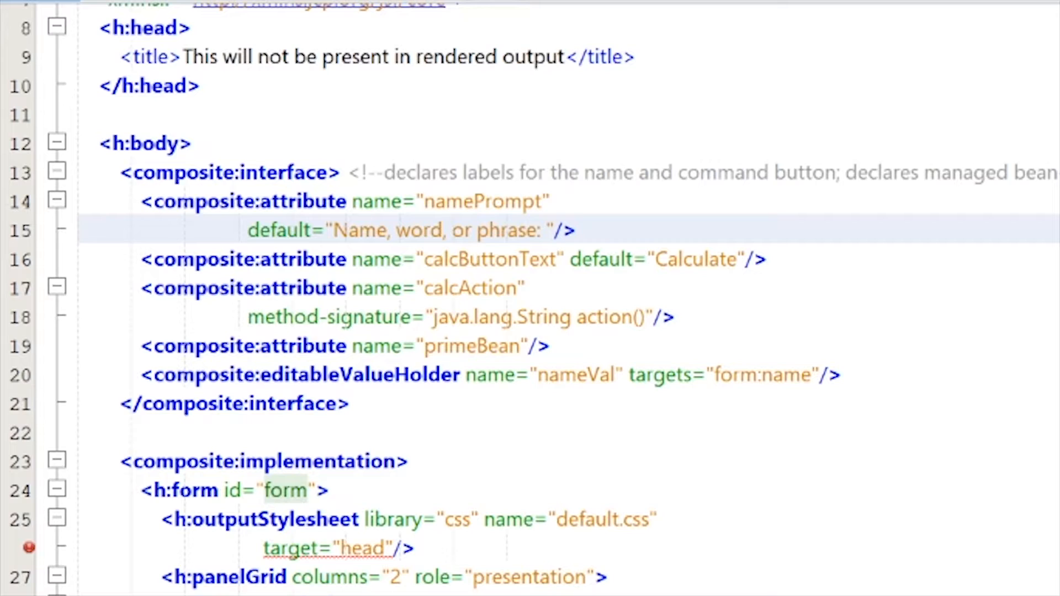
pyautogui.click(575, 229)
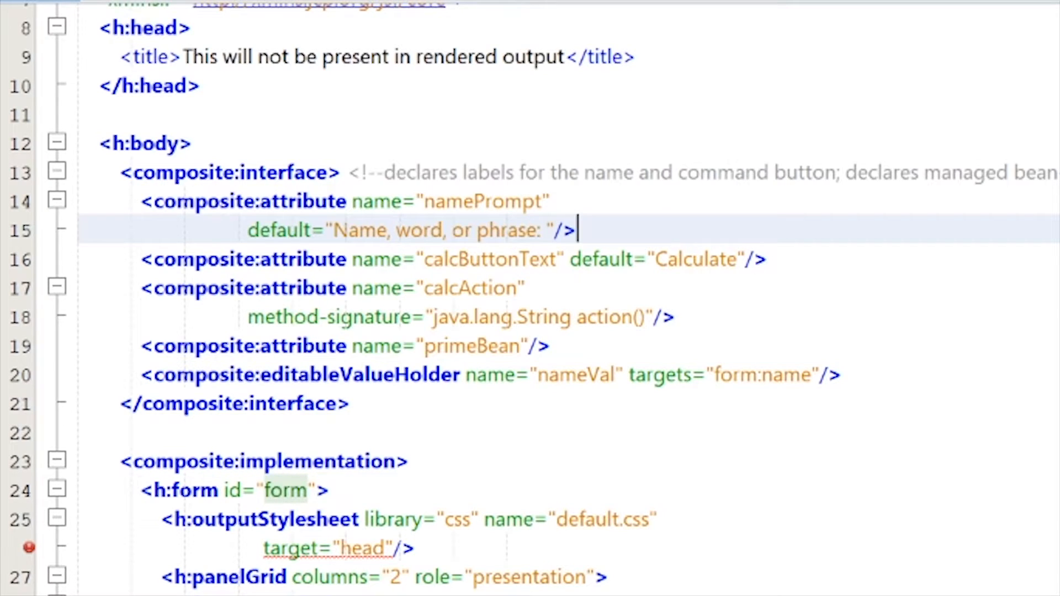
pyautogui.scroll(-3)
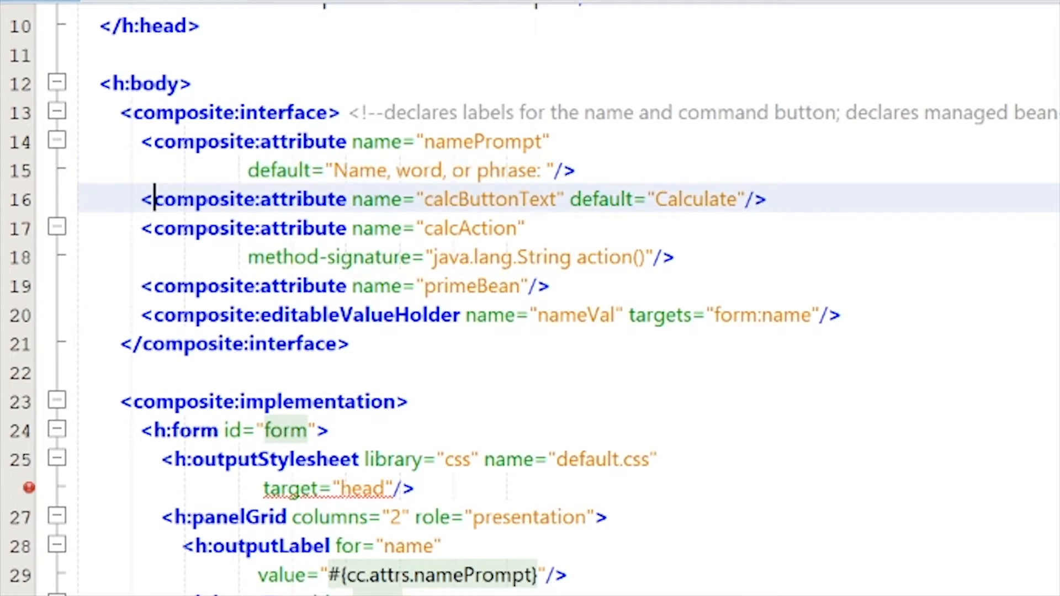
pyautogui.click(668, 199)
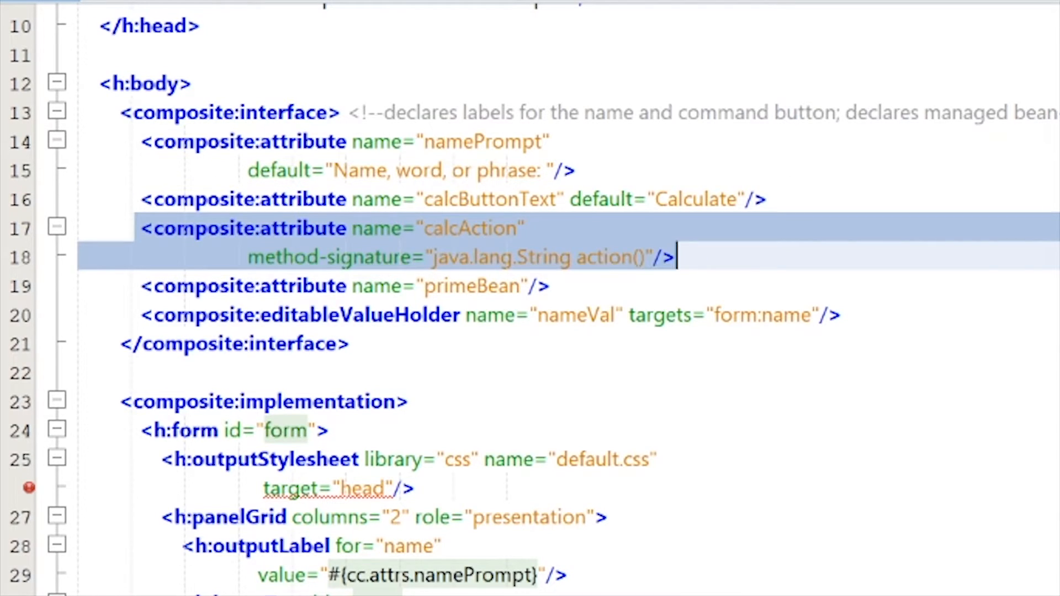
pyautogui.doubleClick(605, 256)
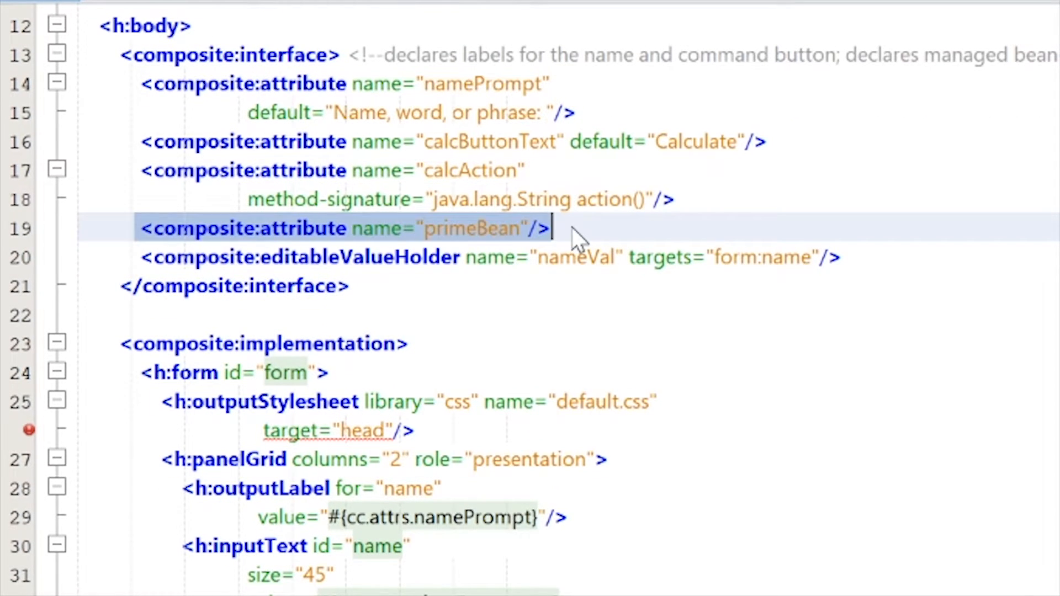
pyautogui.scroll(-3)
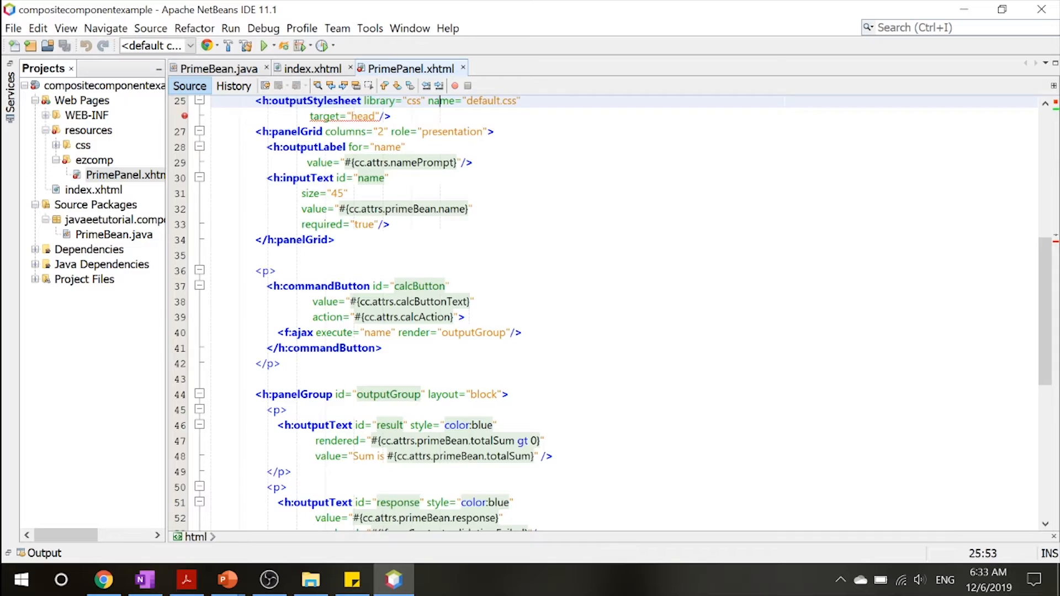
pyautogui.scroll(-3)
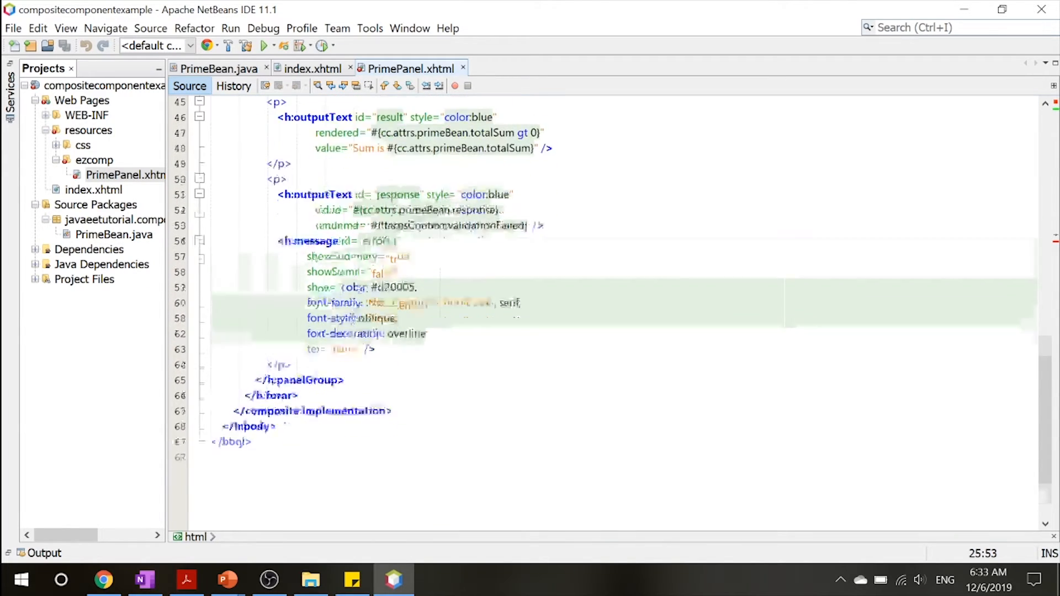
pyautogui.scroll(3)
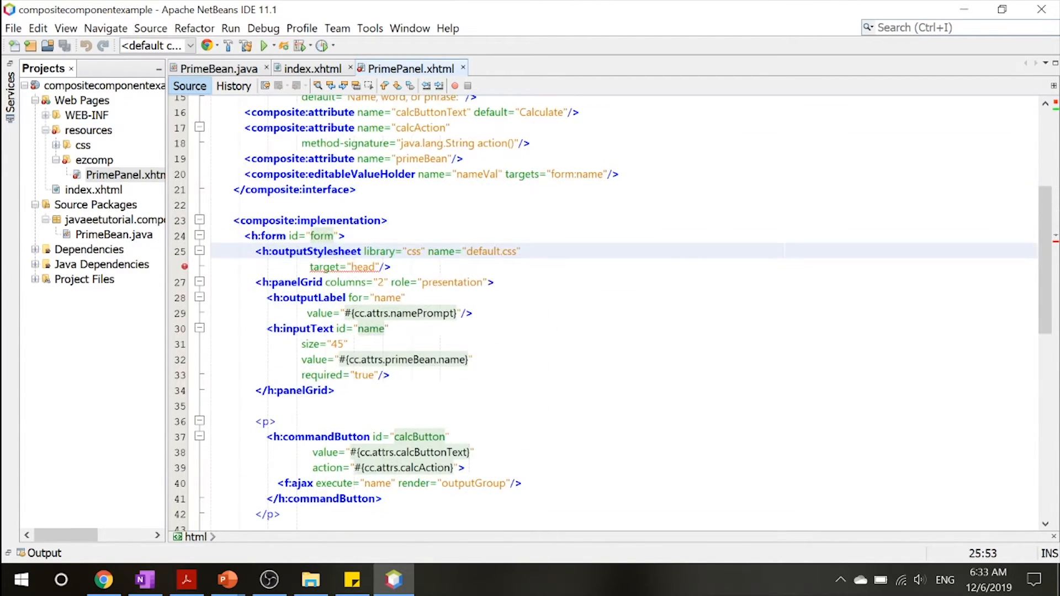
pyautogui.click(311, 69)
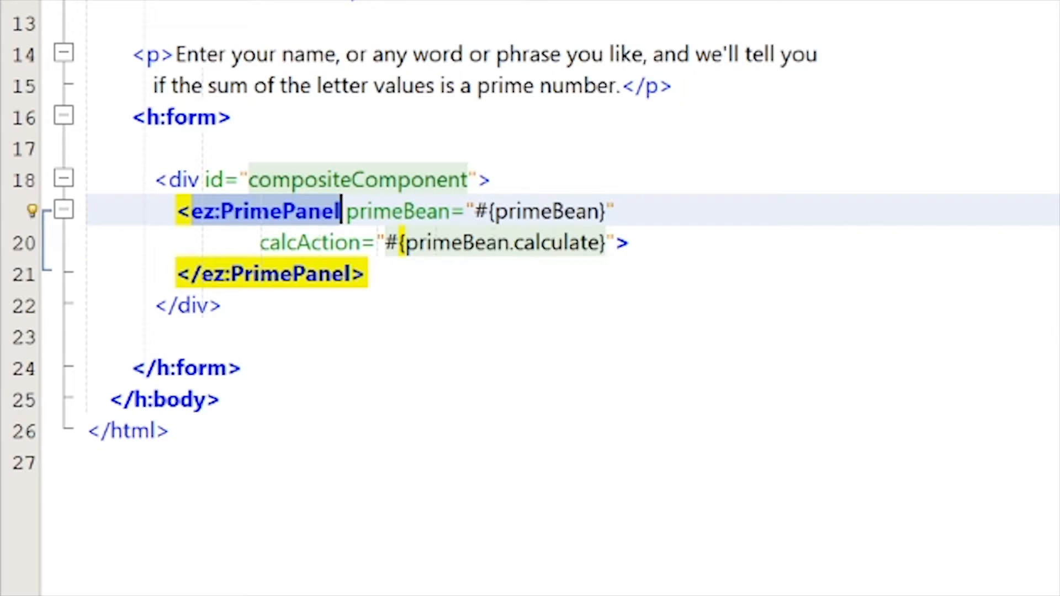
pyautogui.click(551, 211)
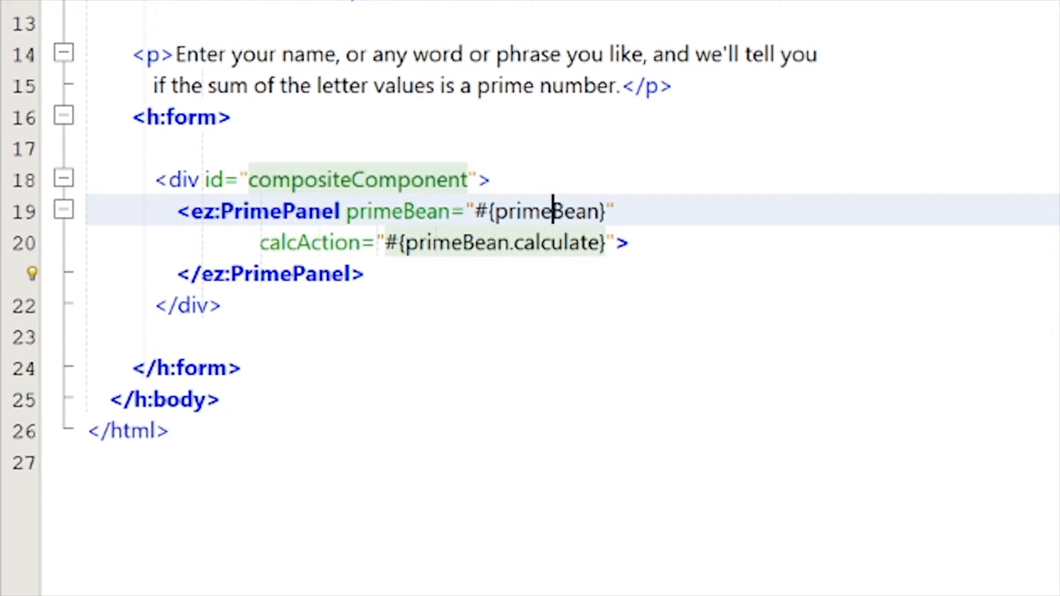
pyautogui.doubleClick(543, 211)
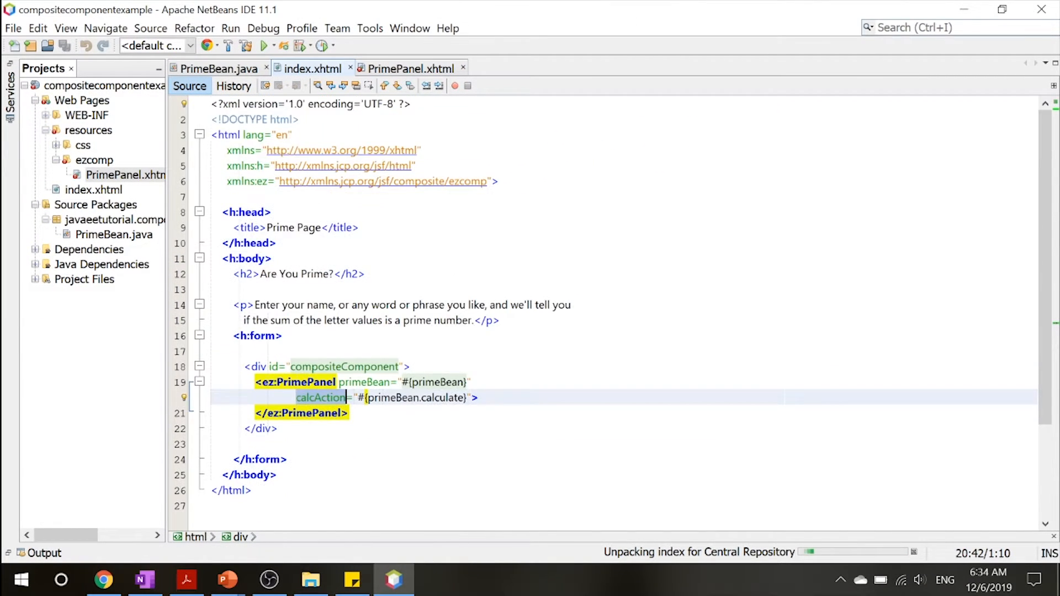
pyautogui.scroll(-3)
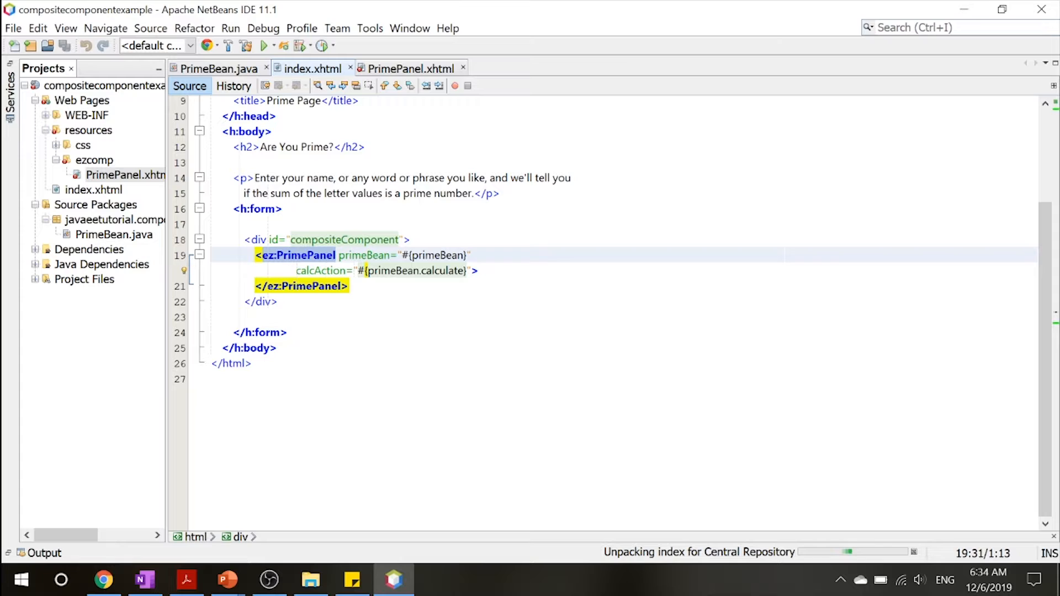
pyautogui.scroll(3)
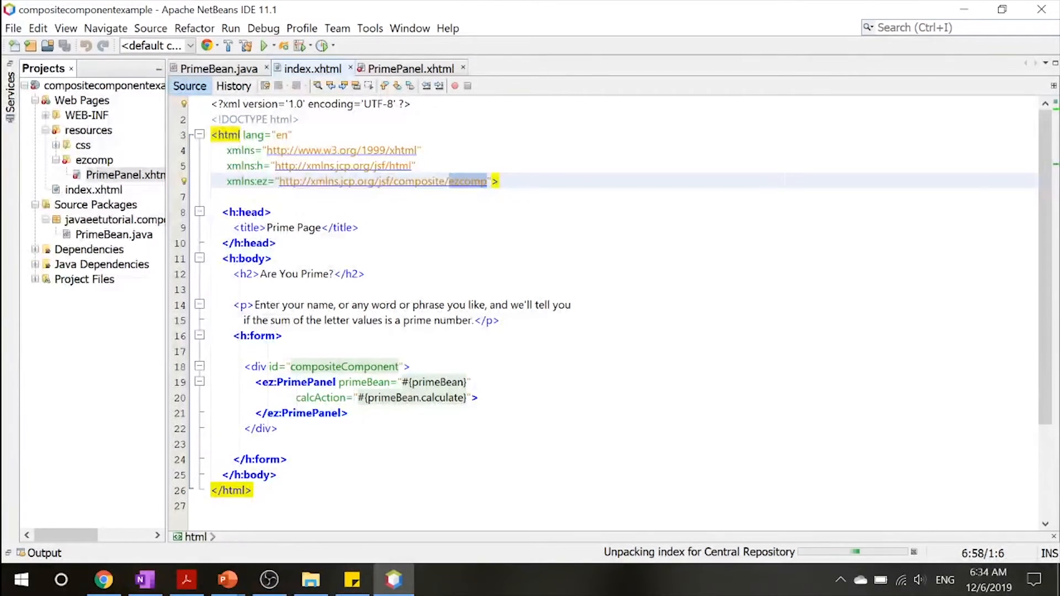
pyautogui.click(218, 69)
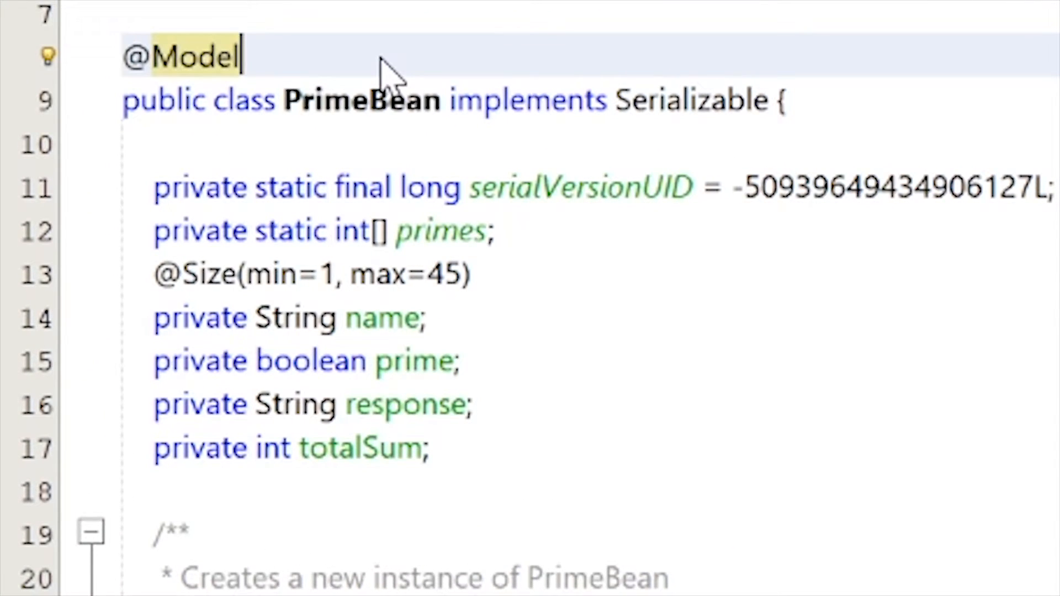
pyautogui.write('@Name')
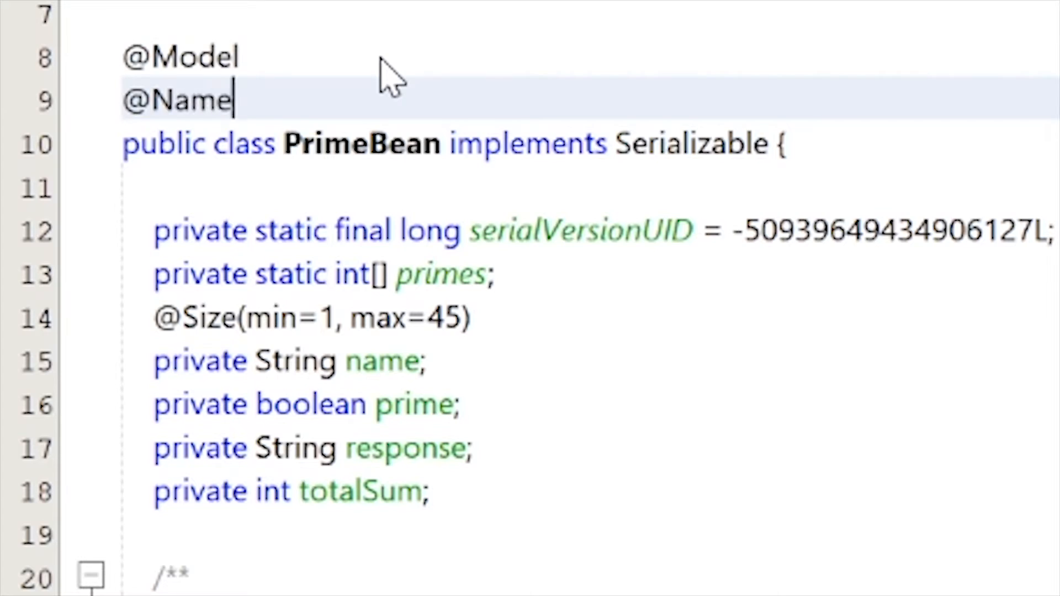
pyautogui.write('d')
pyautogui.write('@Req')
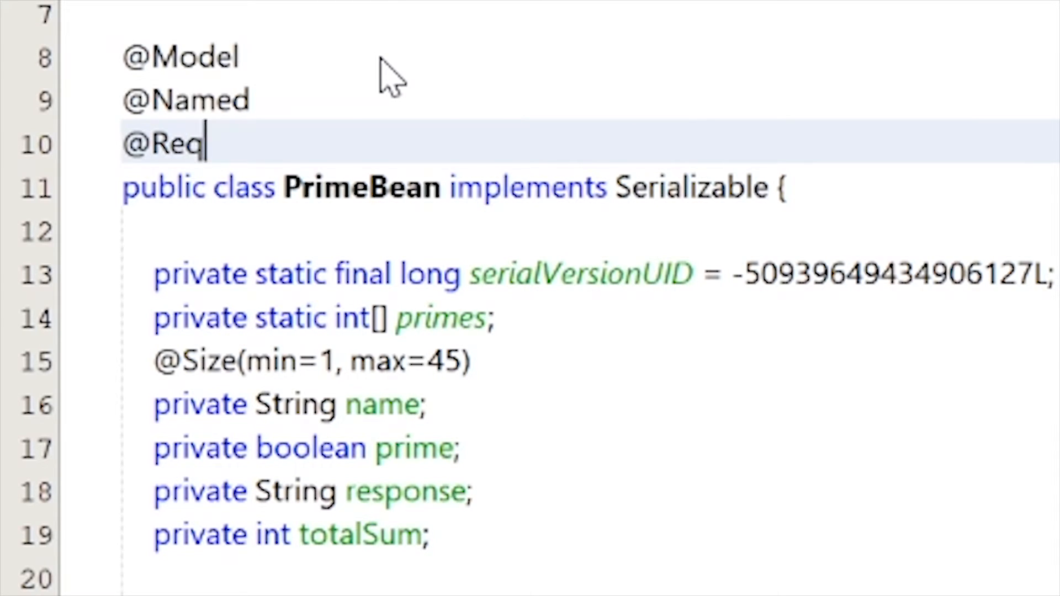
pyautogui.write('uestScoped')
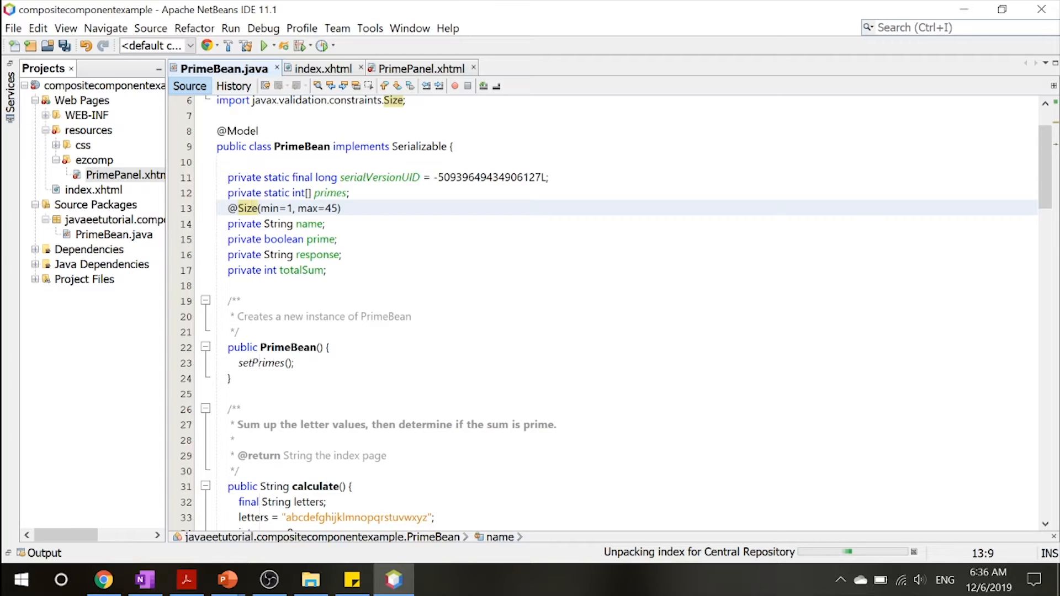
pyautogui.click(337, 208)
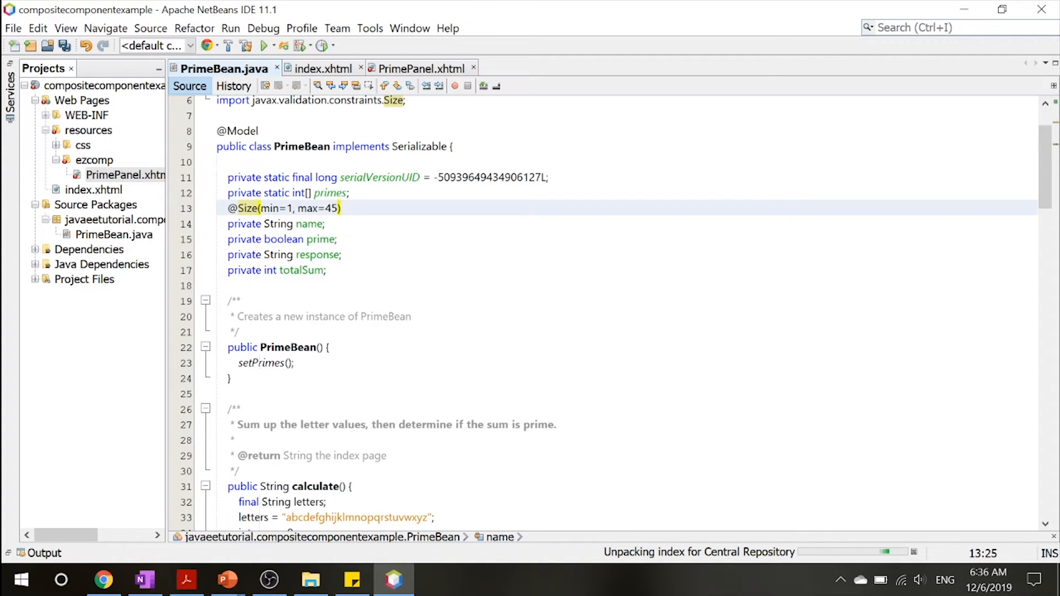
pyautogui.doubleClick(308, 208)
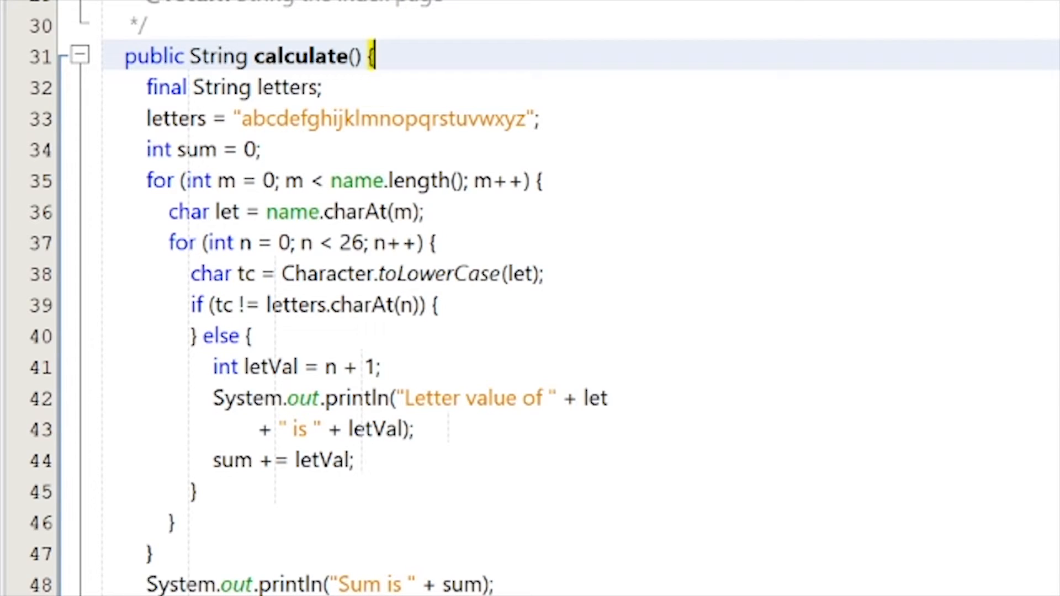
pyautogui.click(223, 336)
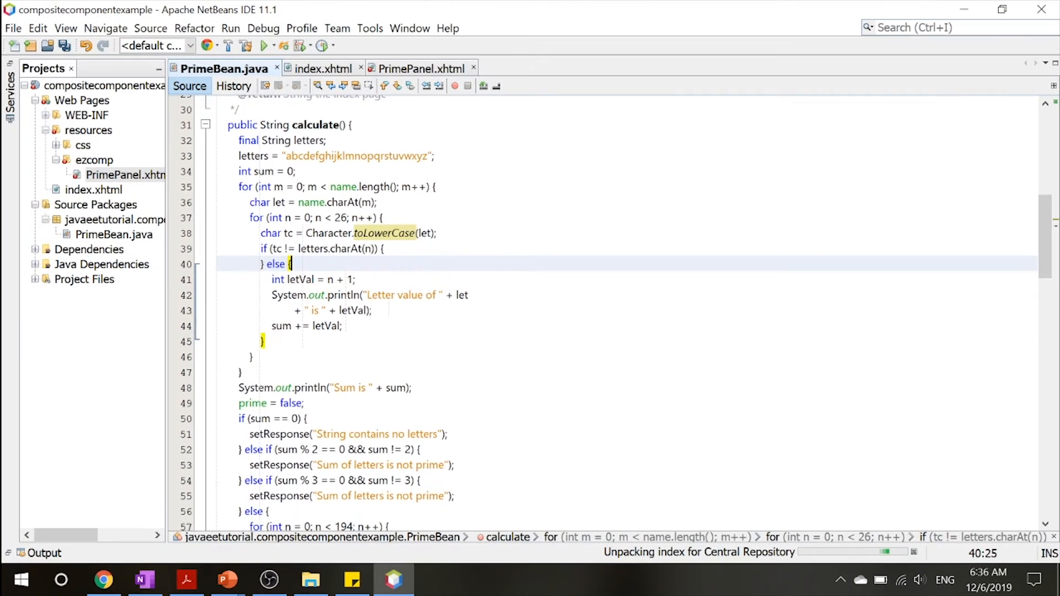
pyautogui.scroll(-3)
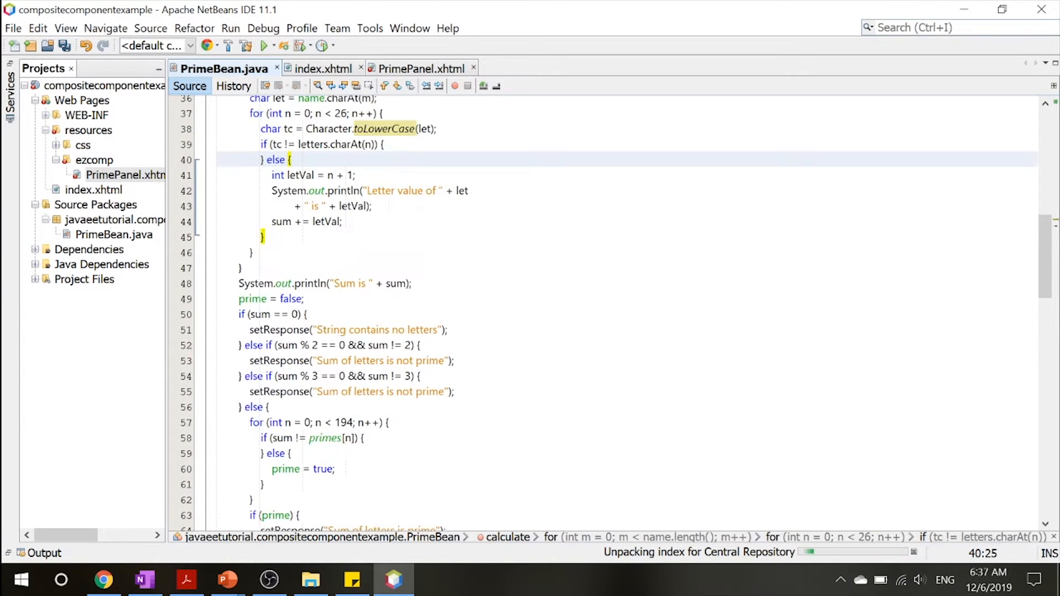
pyautogui.scroll(-3)
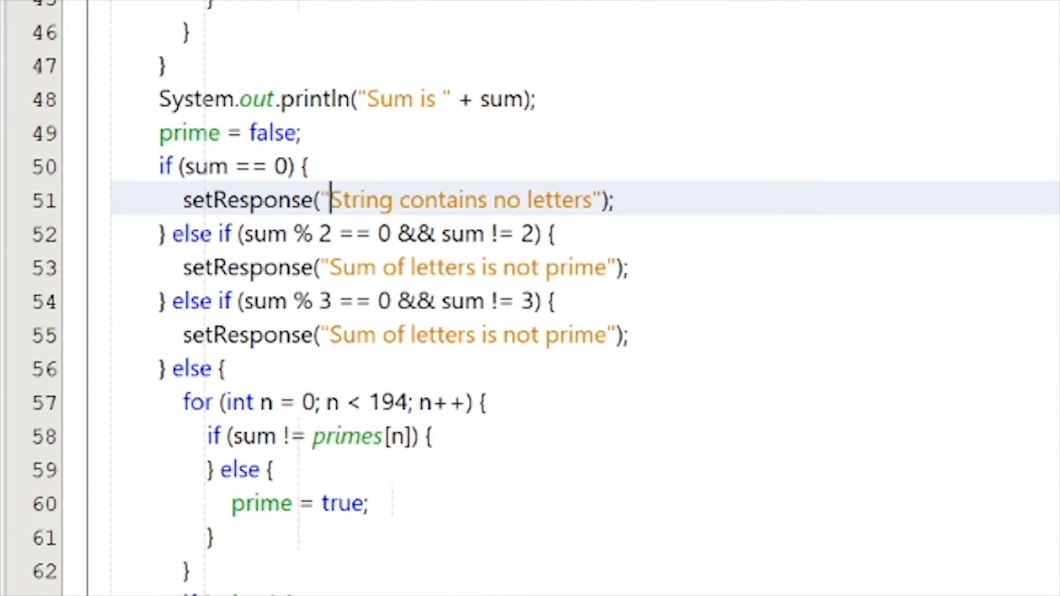
pyautogui.click(612, 200)
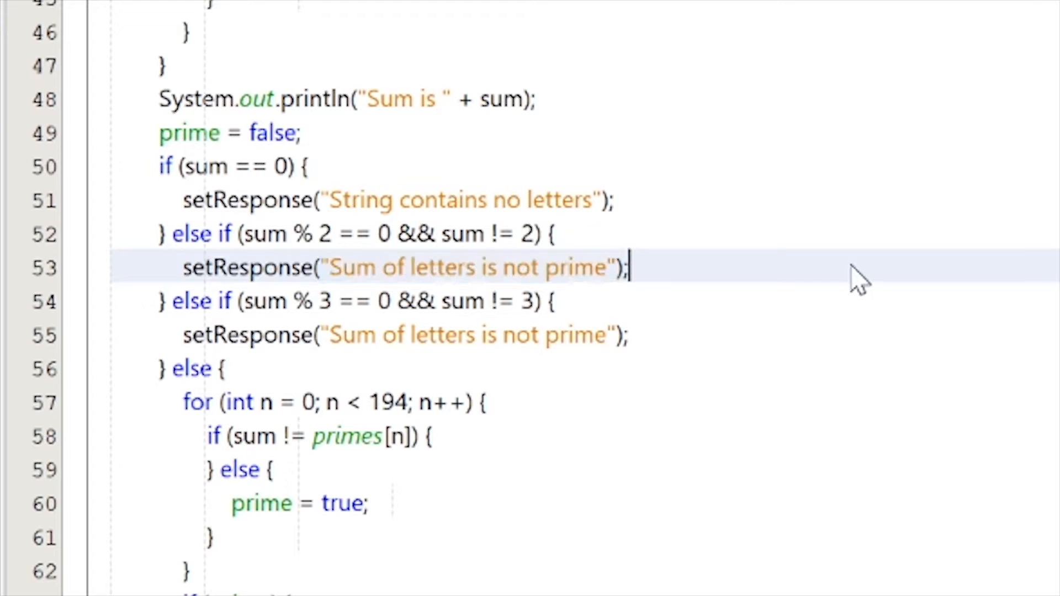
pyautogui.scroll(-3)
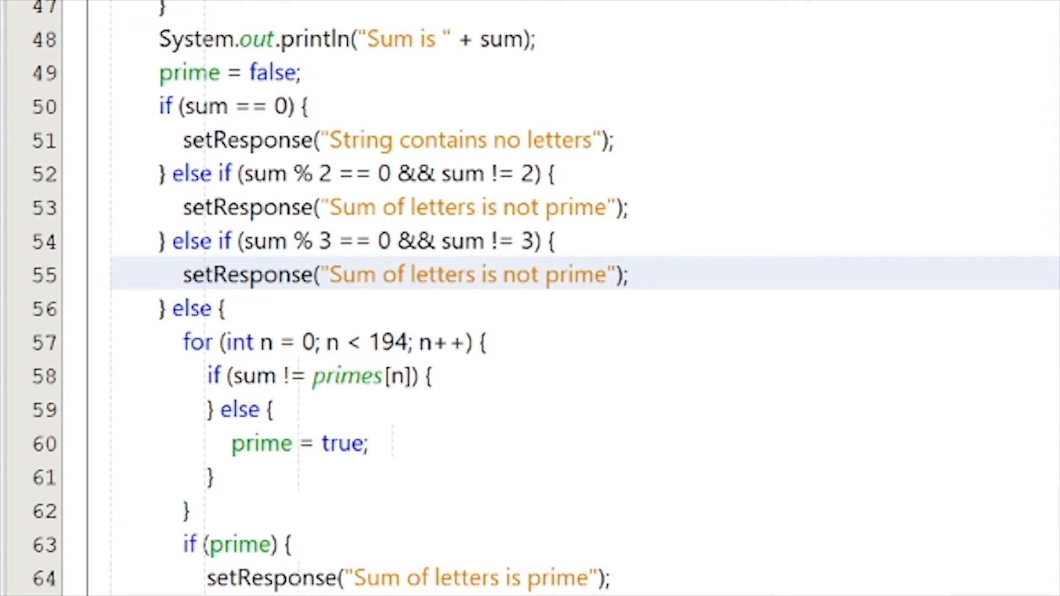
pyautogui.doubleClick(247, 274)
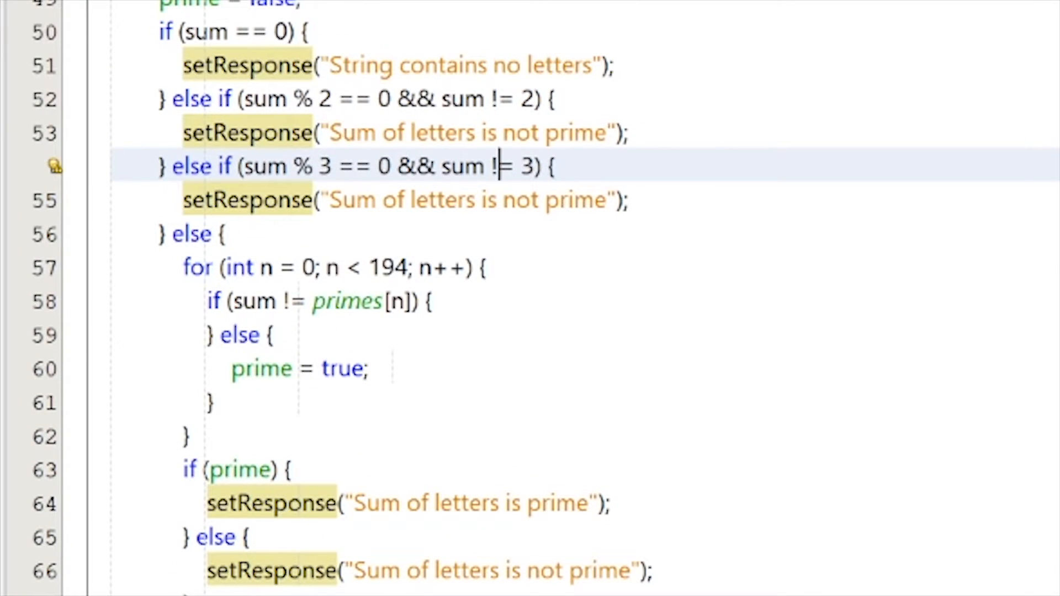
pyautogui.scroll(-3)
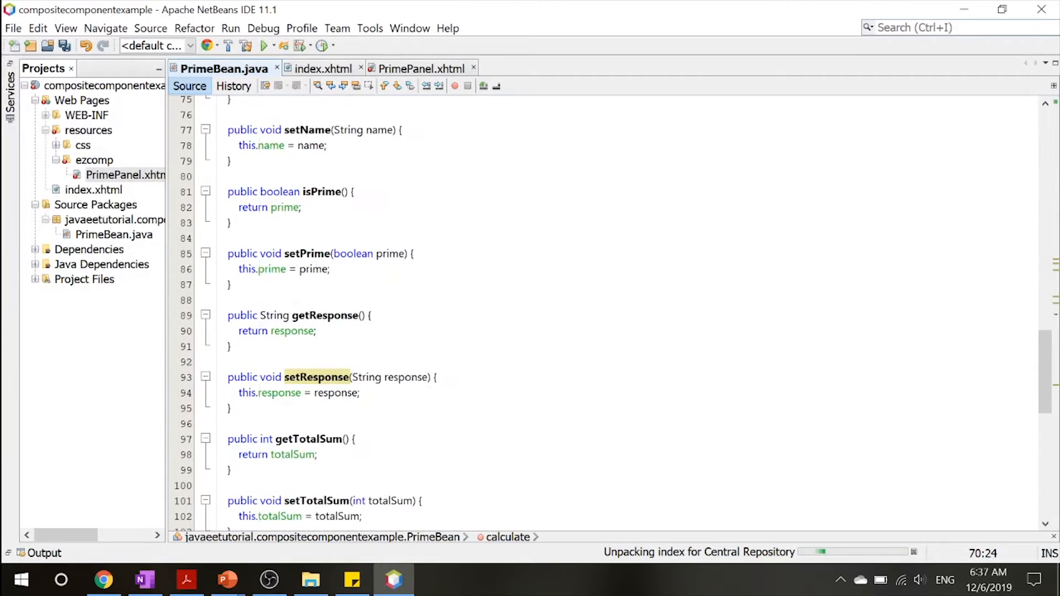
# Step: Scroll PrimeBean.java down to setPrimes() and back up to calculate()
pyautogui.scroll(-3)
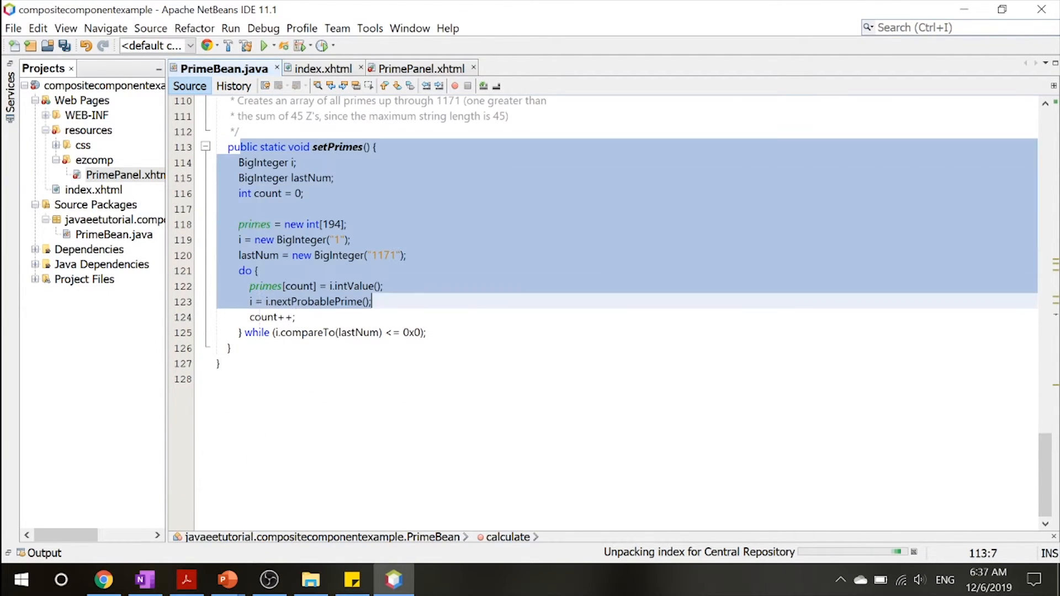
pyautogui.scroll(3)
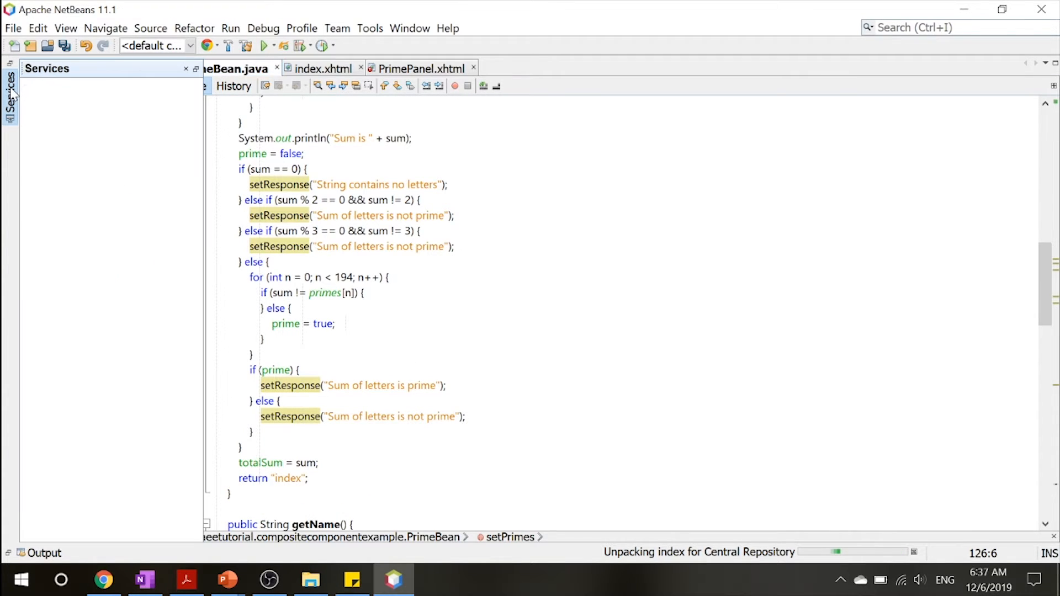
# Step: Expand Servers in Services and start the GlassFish Server
pyautogui.click(10, 87)
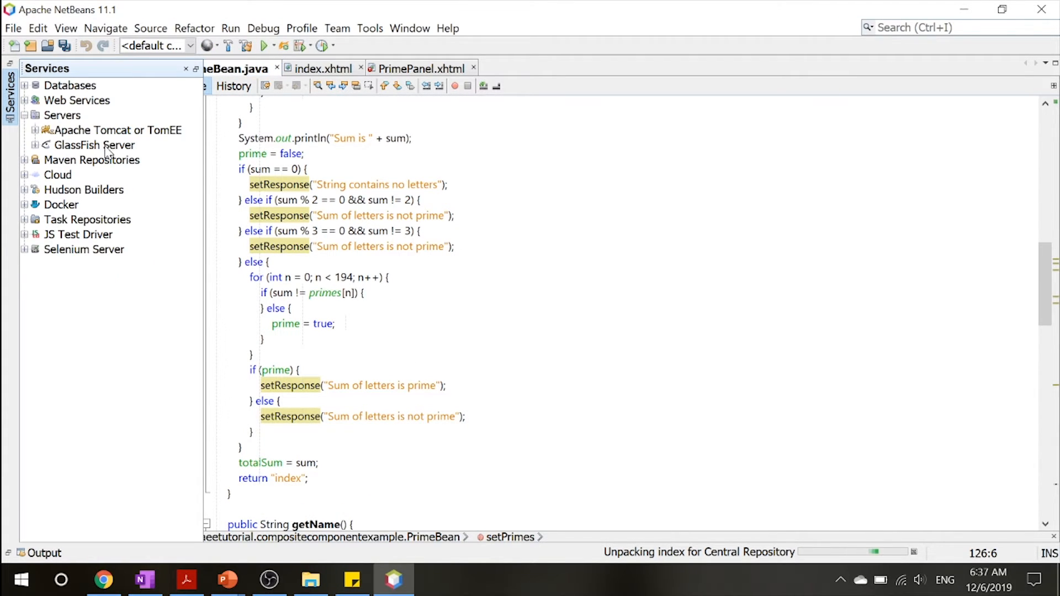
pyautogui.click(94, 145)
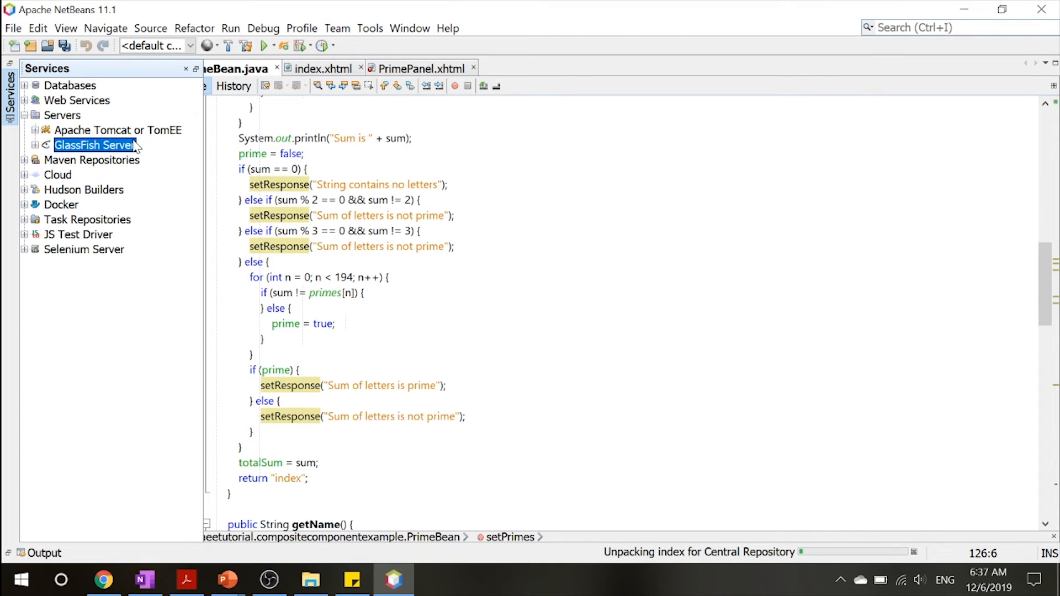
pyautogui.rightClick(95, 145)
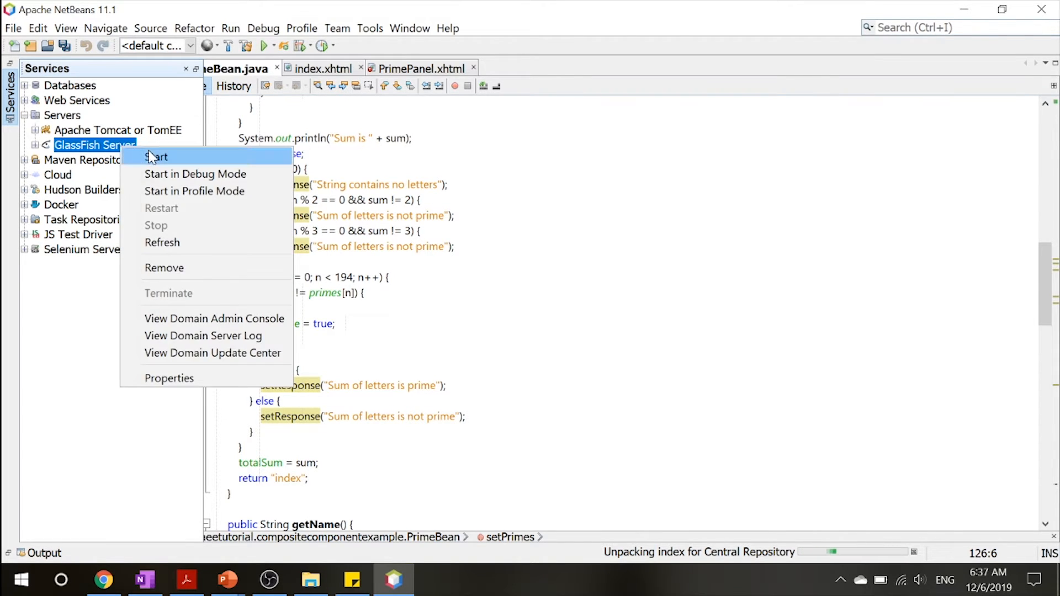
pyautogui.click(157, 157)
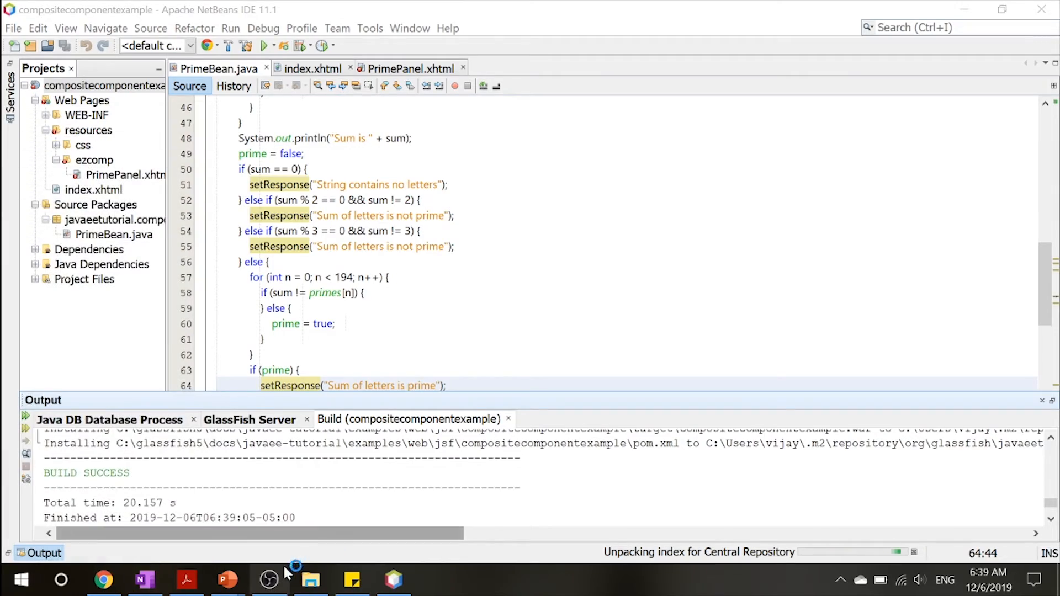
# Step: Open localhost:8080/compositecomponentexample in Chrome via the Prime Page suggestion
pyautogui.click(103, 579)
pyautogui.write('http://localhost:8080/compositecomponentexample')
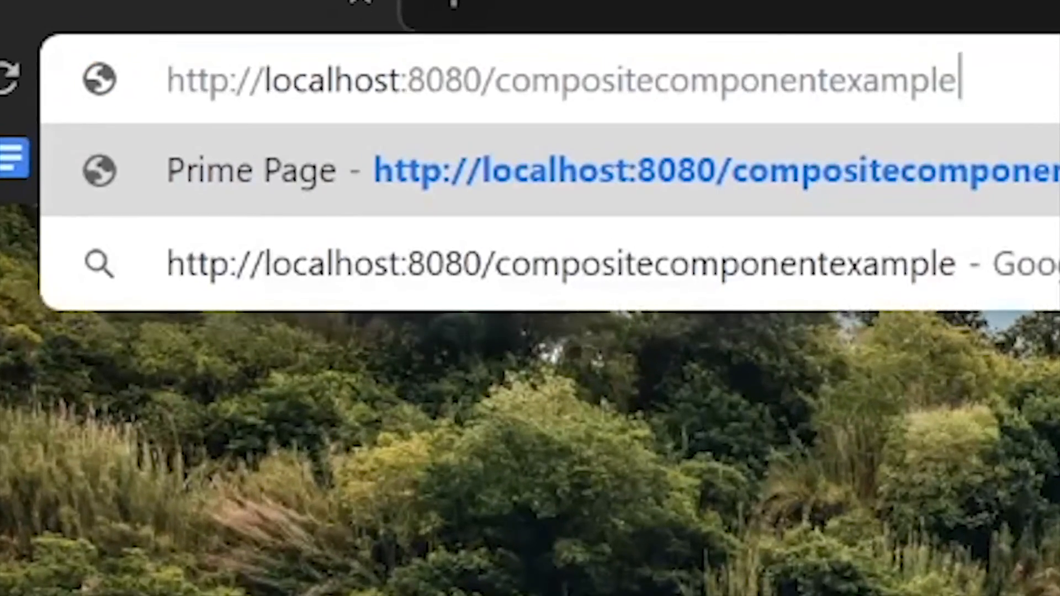
pyautogui.click(490, 79)
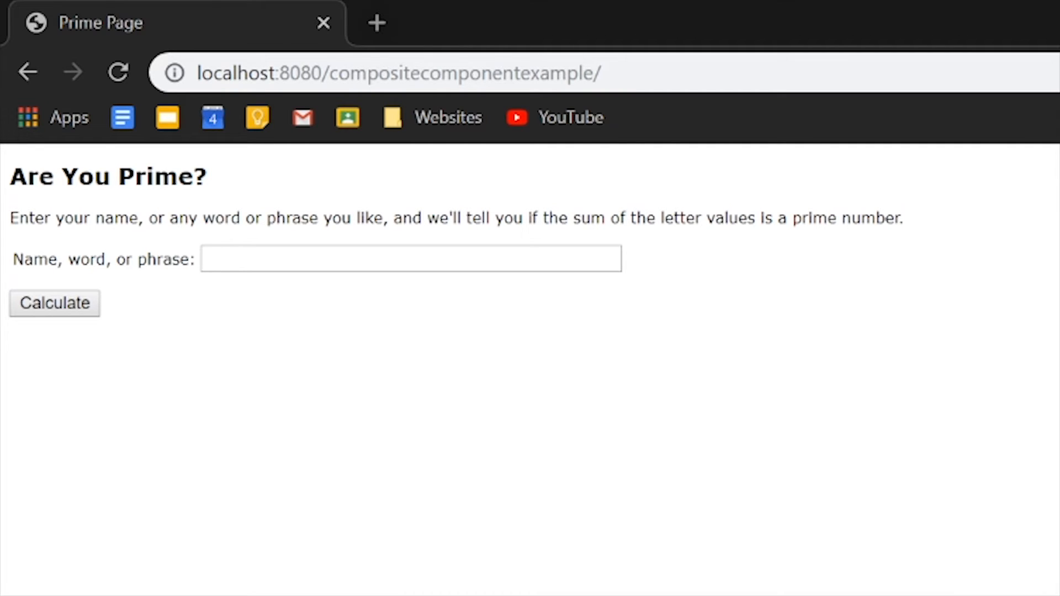
# Step: Calculate 'Vlprav' on the Prime Page (sum 88, not prime), then enter 'book'
pyautogui.click(410, 259)
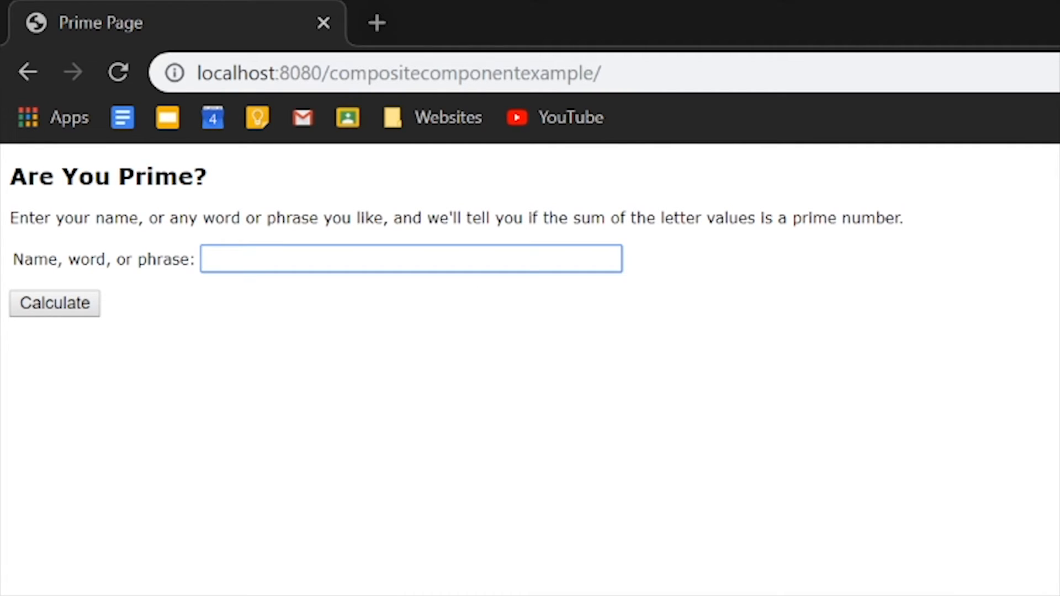
pyautogui.write('Vlprav')
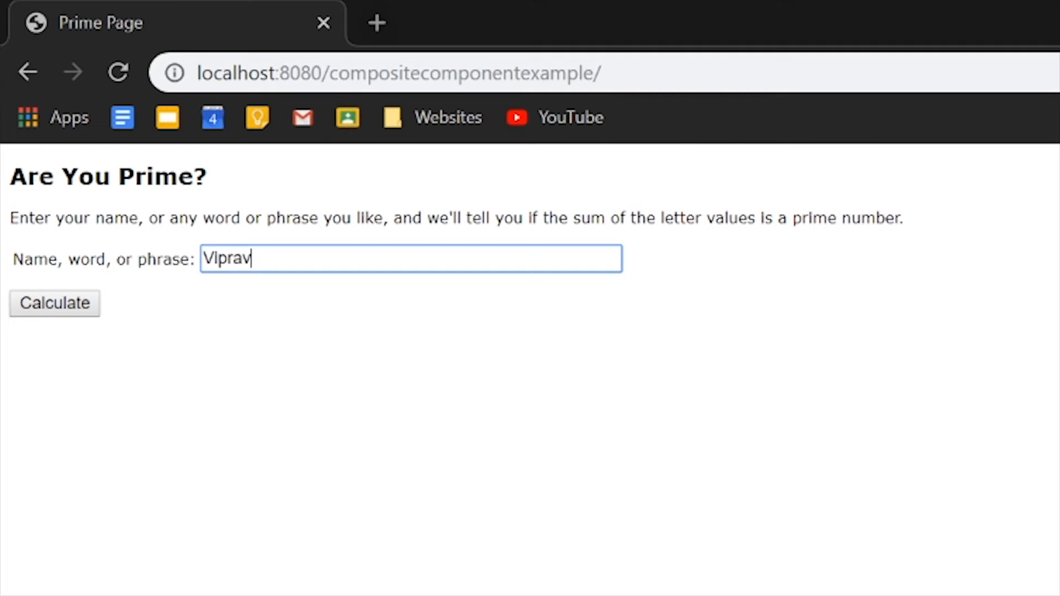
pyautogui.click(54, 302)
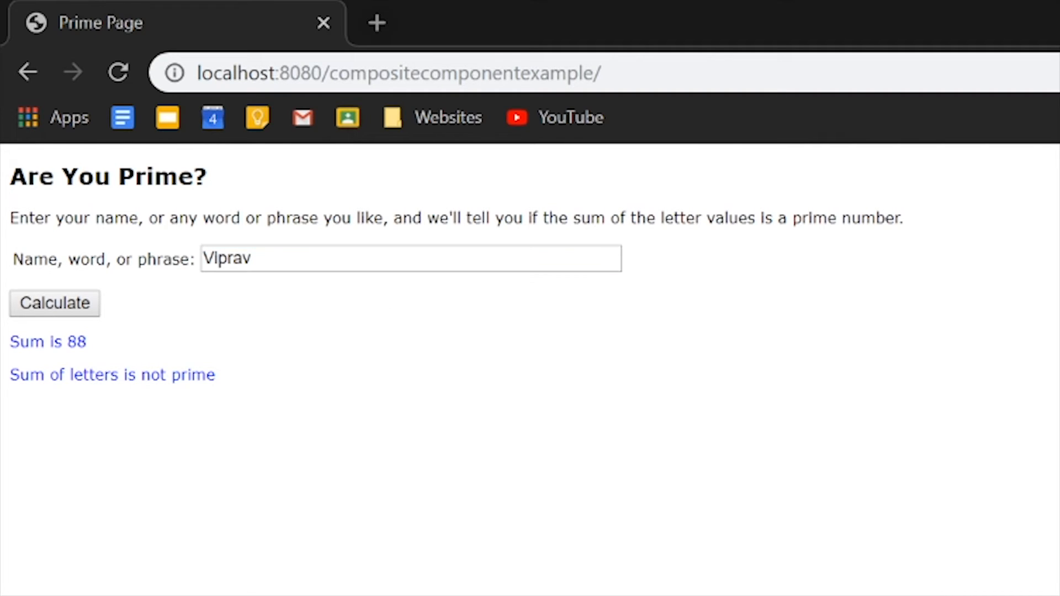
pyautogui.doubleClick(112, 375)
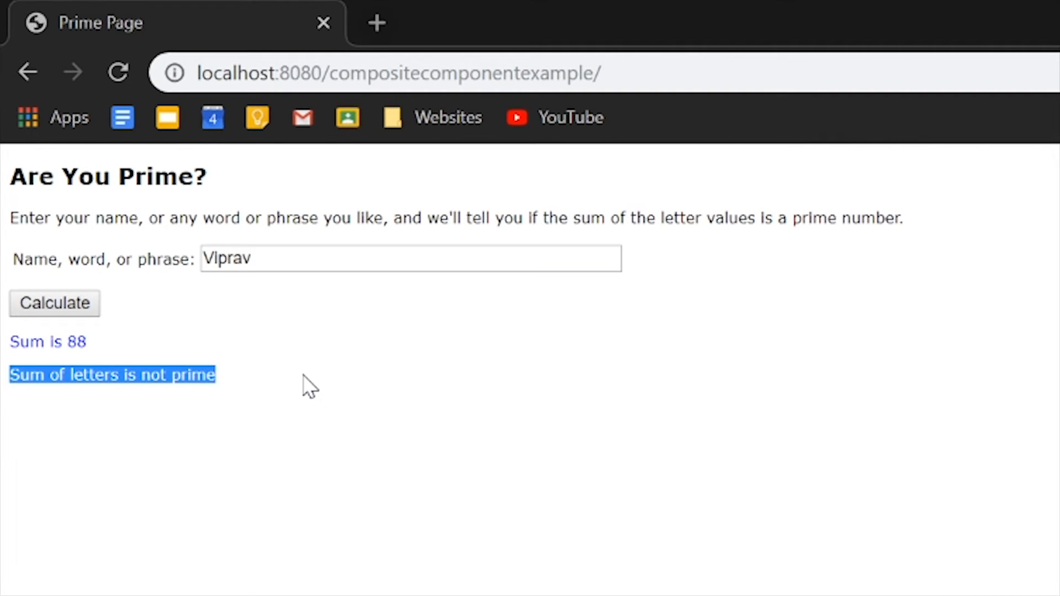
pyautogui.click(308, 389)
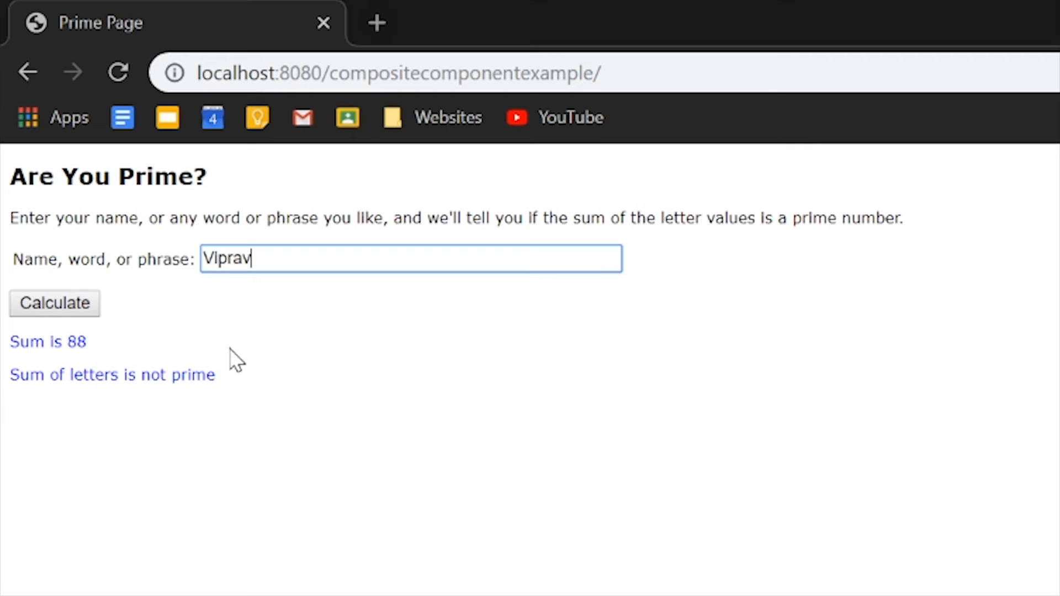
pyautogui.moveTo(7, 328)
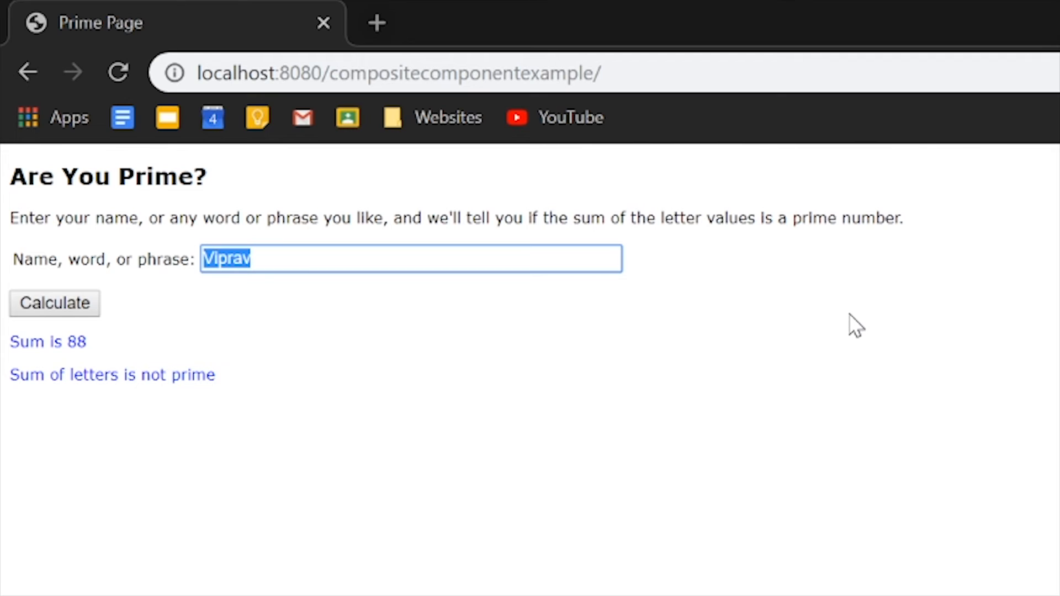
pyautogui.write('book')
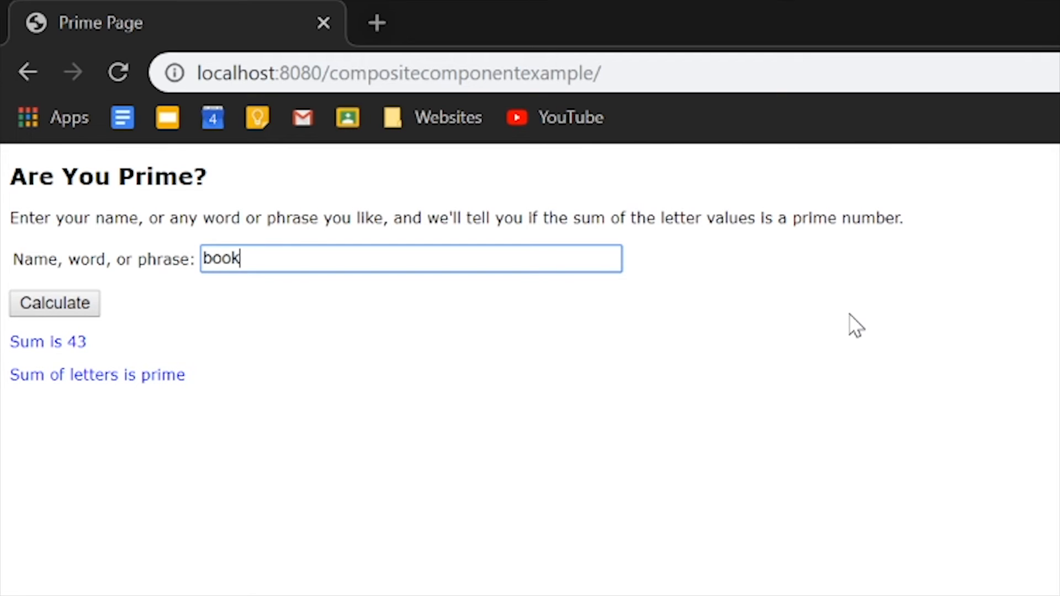